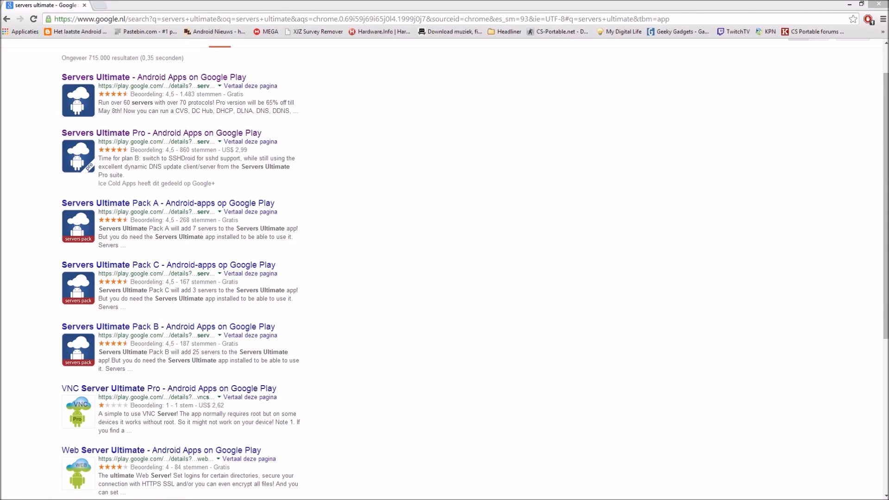
- Switch from the Chrome search results to the Android emulator home screen
{"action": "left_click", "coordinate": [161, 132]}
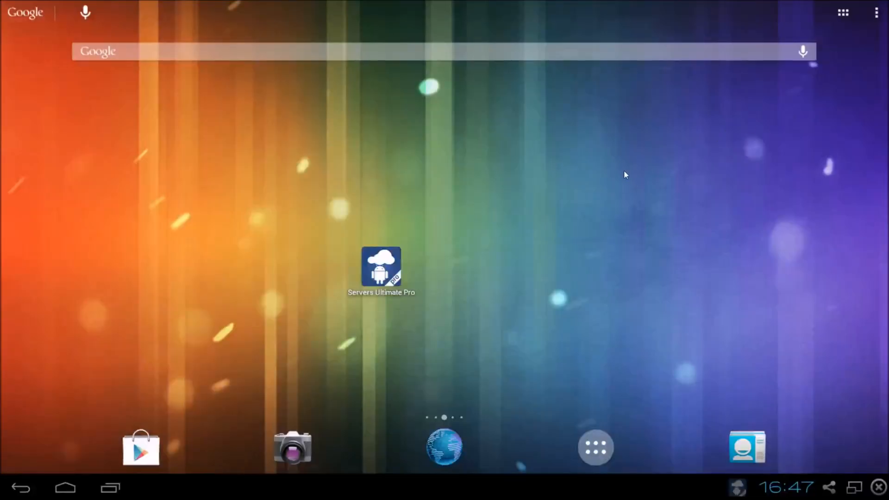
{"action": "mouse_move", "coordinate": [613, 195]}
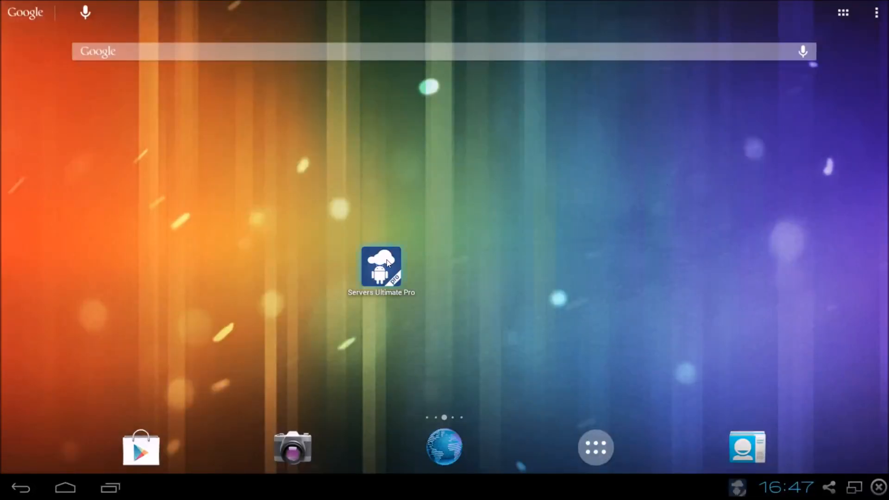
- Launch Servers Ultimate Pro from its home-screen shortcut onto the Simple section
{"action": "left_click", "coordinate": [380, 268]}
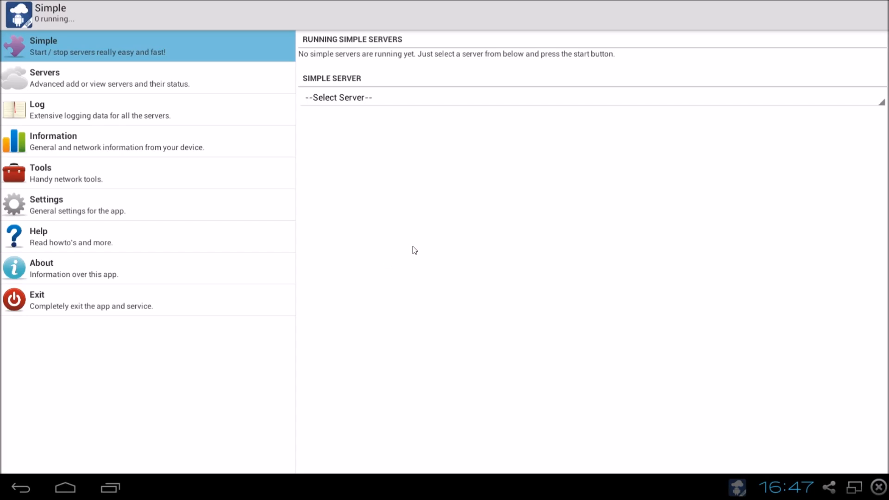
{"action": "mouse_move", "coordinate": [178, 49]}
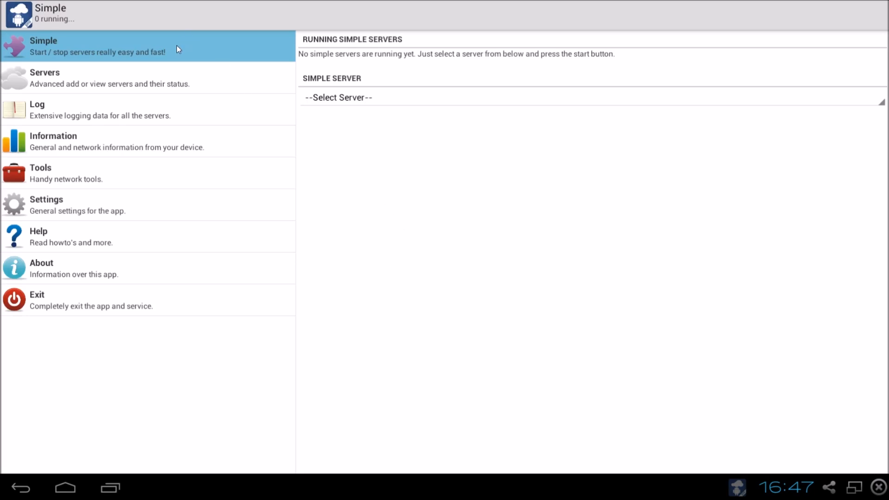
{"action": "mouse_move", "coordinate": [179, 121]}
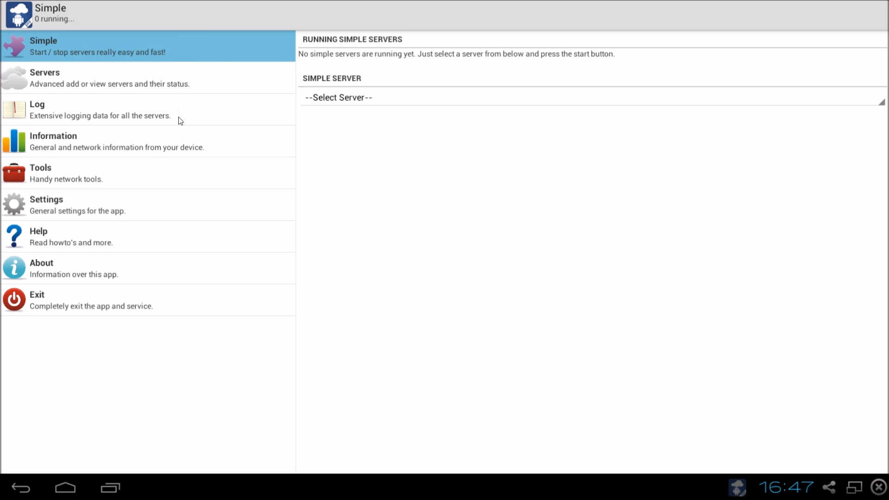
{"action": "mouse_move", "coordinate": [178, 148]}
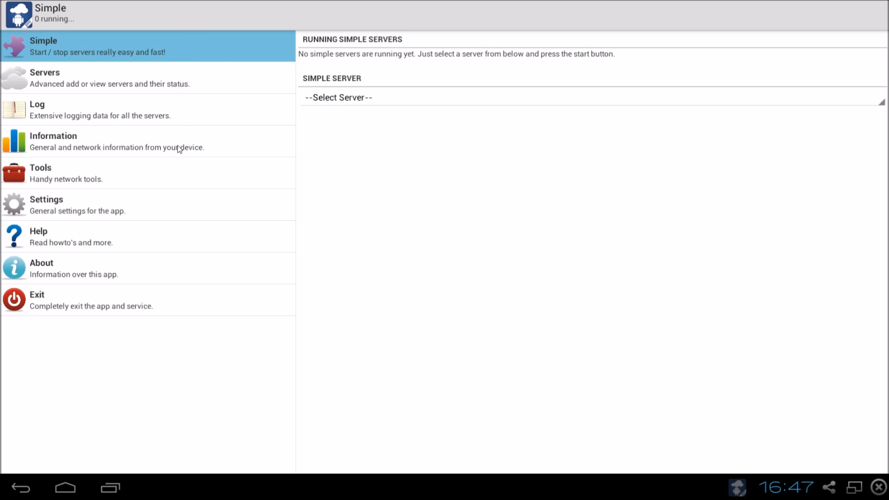
{"action": "mouse_move", "coordinate": [178, 206]}
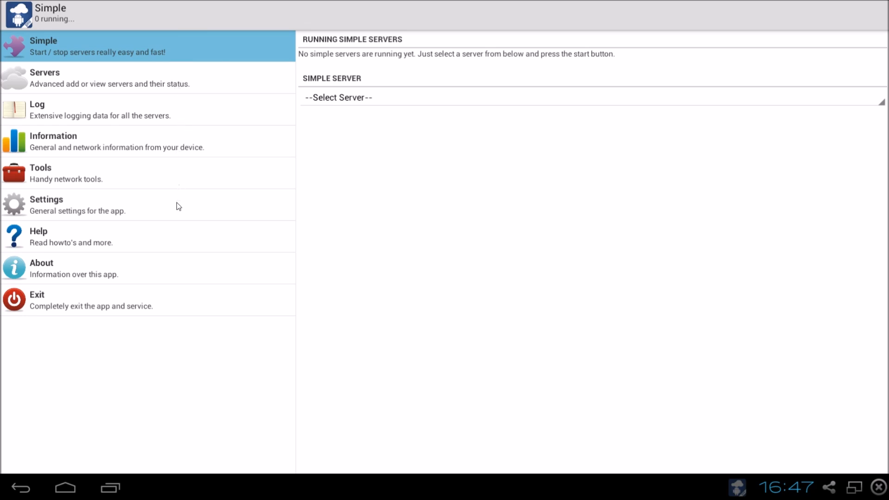
{"action": "mouse_move", "coordinate": [174, 239]}
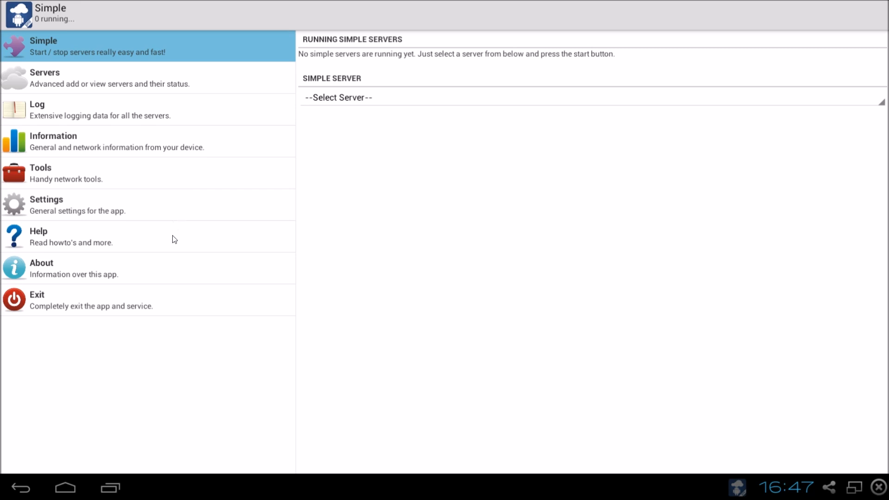
{"action": "mouse_move", "coordinate": [143, 265]}
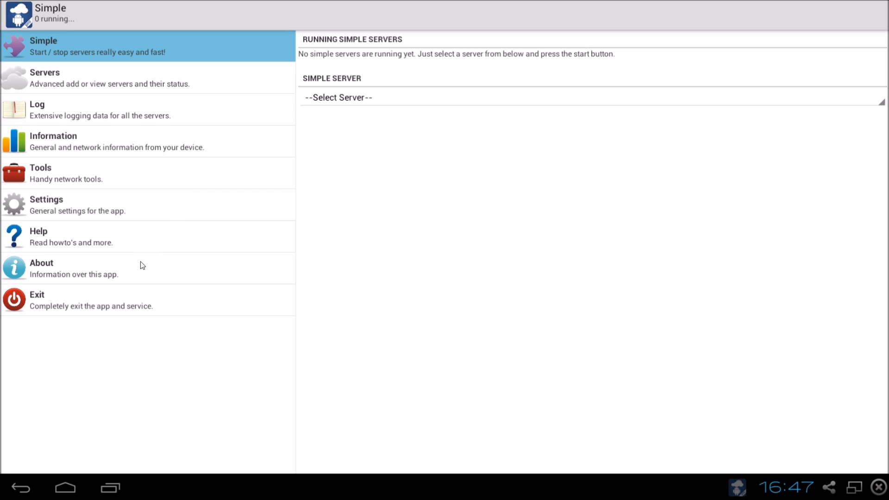
{"action": "mouse_move", "coordinate": [116, 313]}
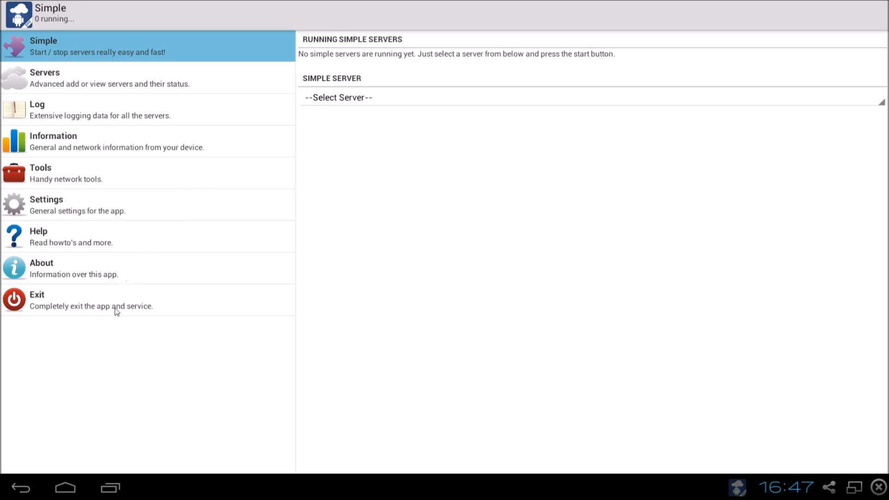
{"action": "mouse_move", "coordinate": [235, 96]}
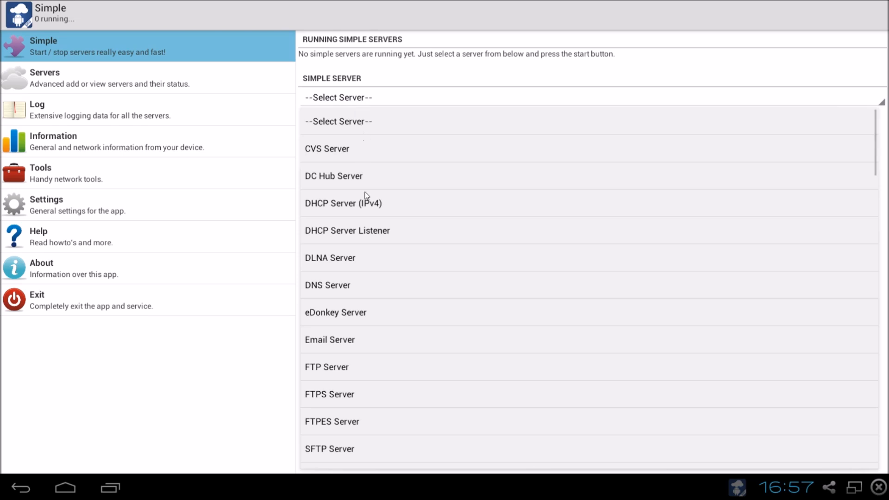
{"action": "mouse_move", "coordinate": [297, 358]}
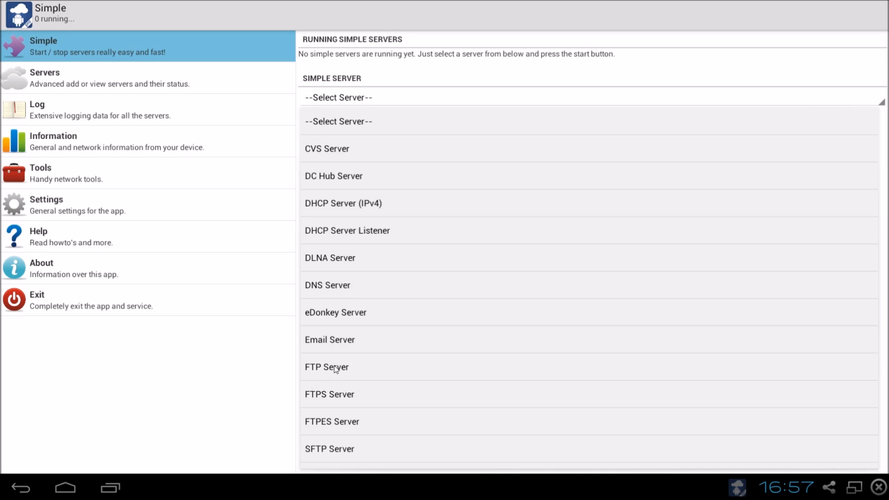
- Start a quick FTP Server and read its connection addresses on port 2121
{"action": "left_click", "coordinate": [327, 366]}
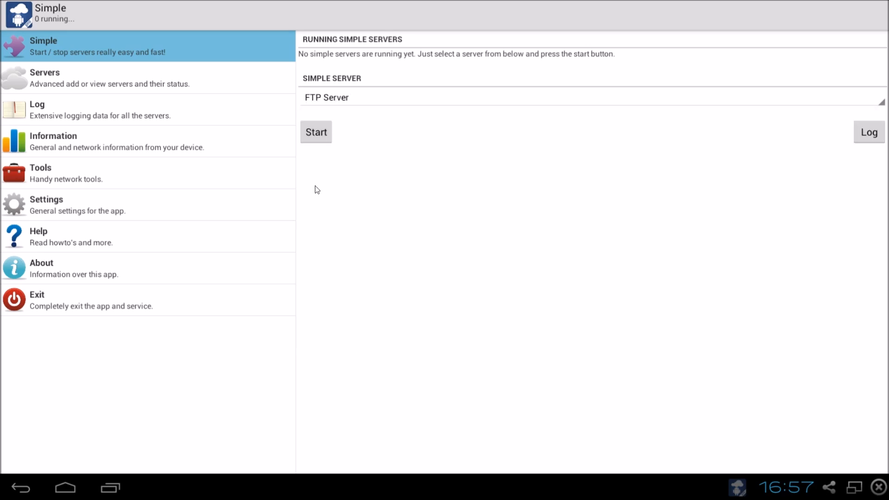
{"action": "left_click", "coordinate": [315, 131]}
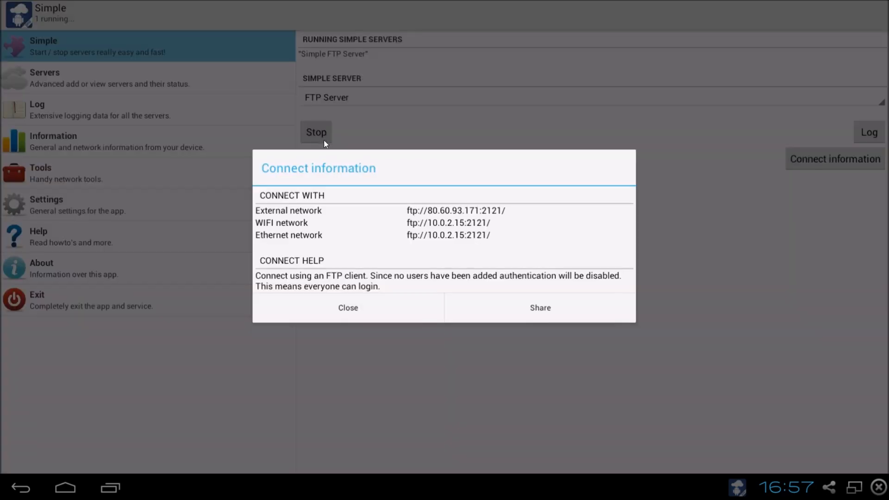
{"action": "mouse_move", "coordinate": [453, 251]}
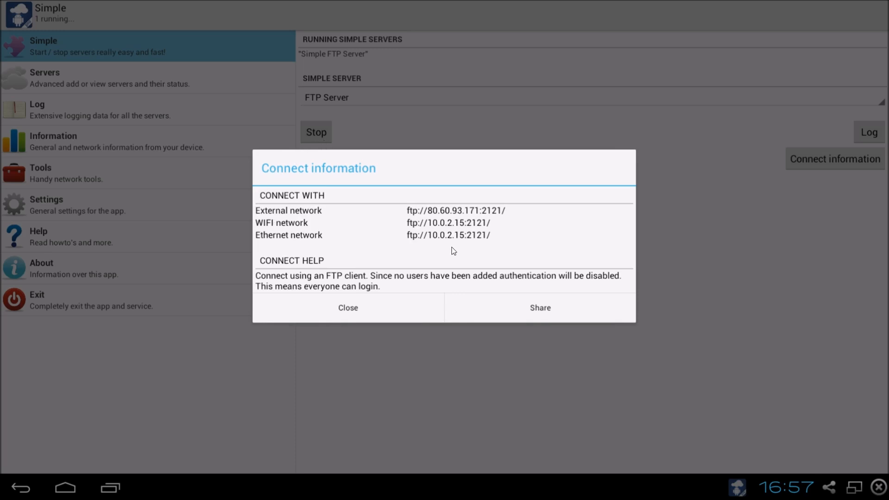
{"action": "mouse_move", "coordinate": [533, 216]}
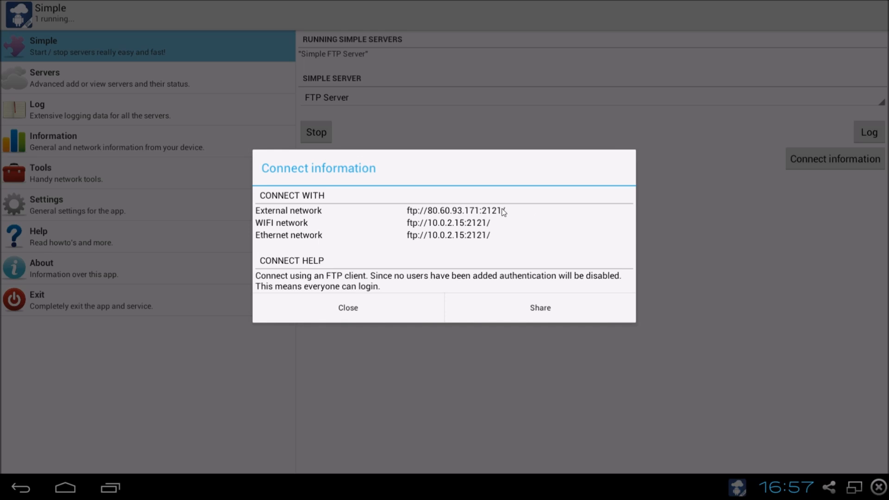
{"action": "left_click", "coordinate": [348, 308]}
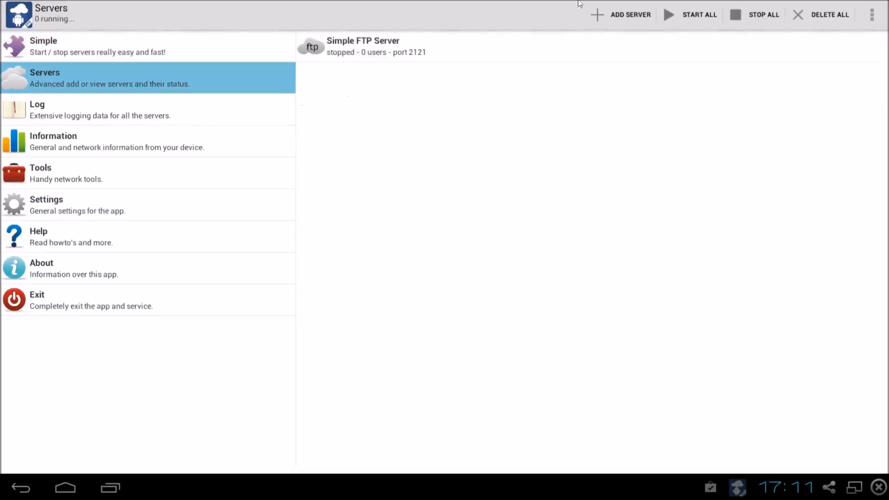
- Add a new advanced FTP server named 'ftp test'
{"action": "left_click", "coordinate": [629, 14]}
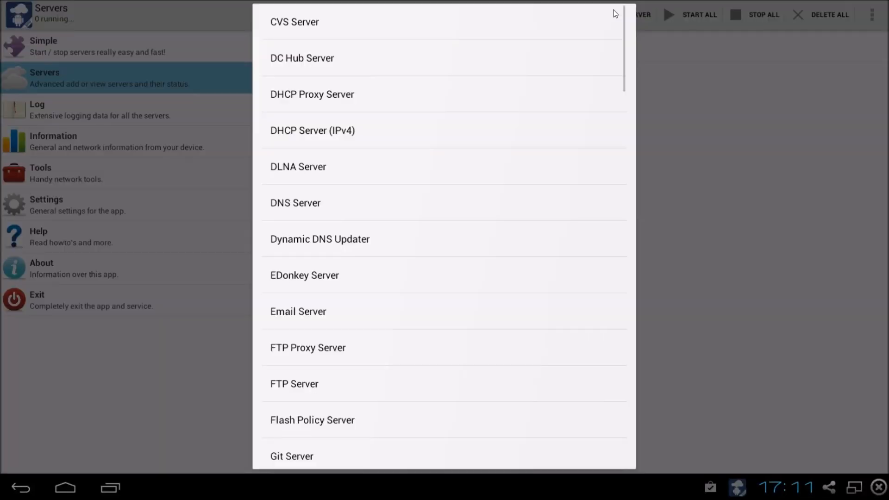
{"action": "mouse_move", "coordinate": [395, 383]}
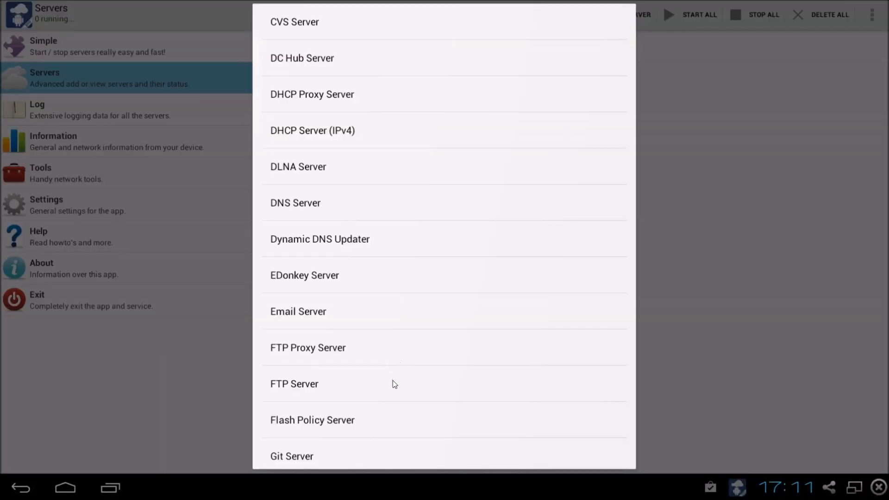
{"action": "mouse_move", "coordinate": [334, 400]}
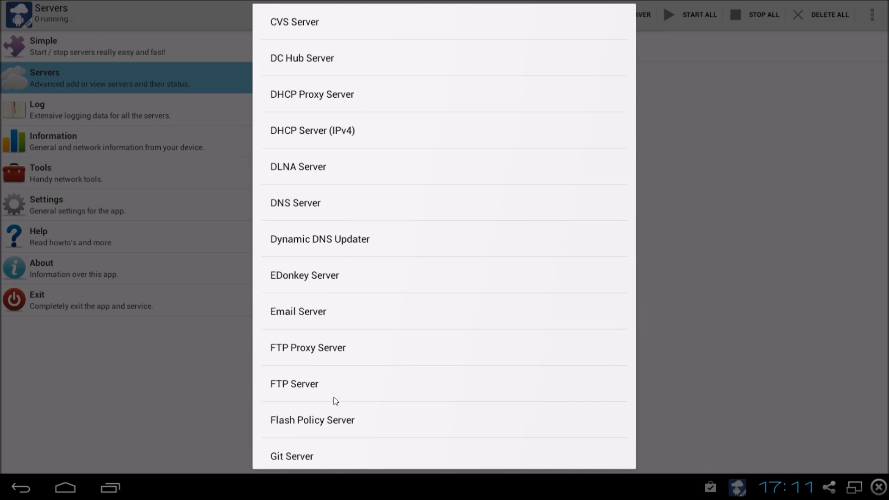
{"action": "mouse_move", "coordinate": [381, 391]}
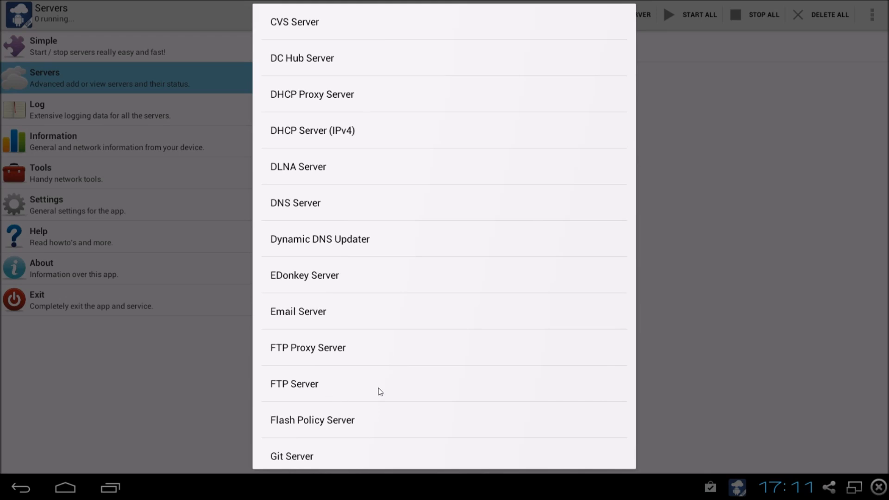
{"action": "left_click", "coordinate": [294, 383]}
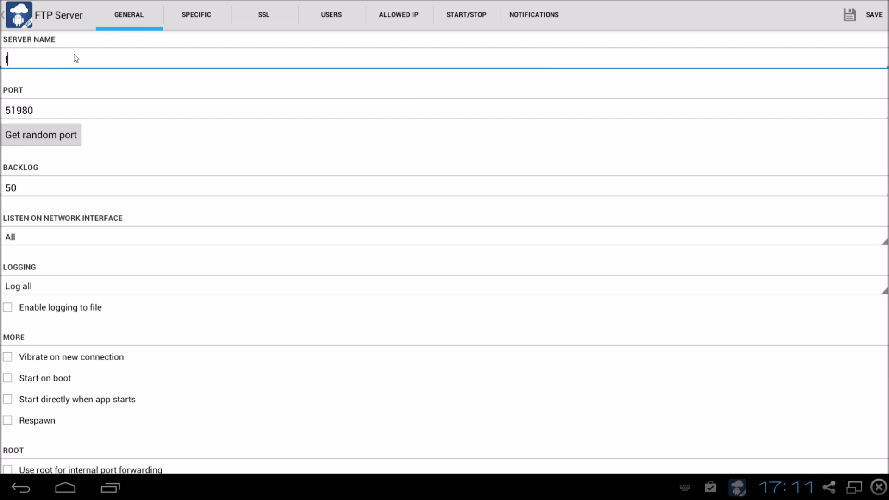
{"action": "type", "text": "ftp test"}
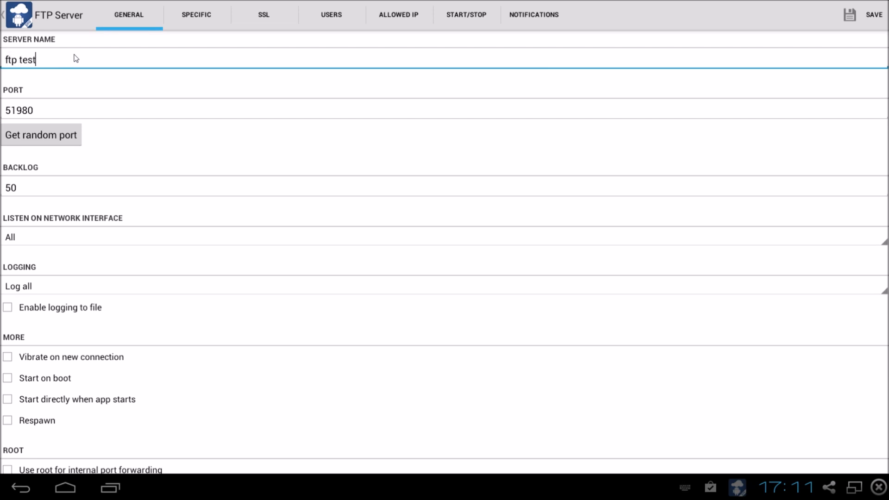
{"action": "scroll", "scroll_direction": "down", "scroll_amount": 3}
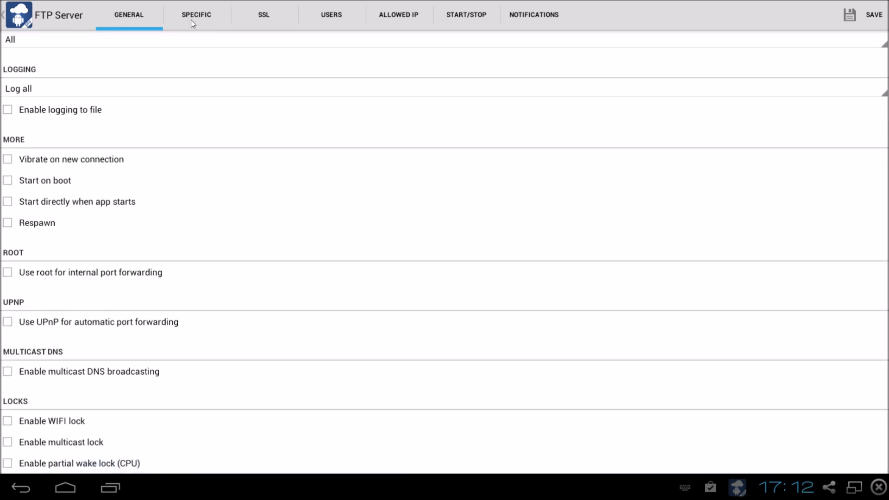
- Review the server's FTP-specific and SSL settings, ending on its empty user list
{"action": "left_click", "coordinate": [196, 14]}
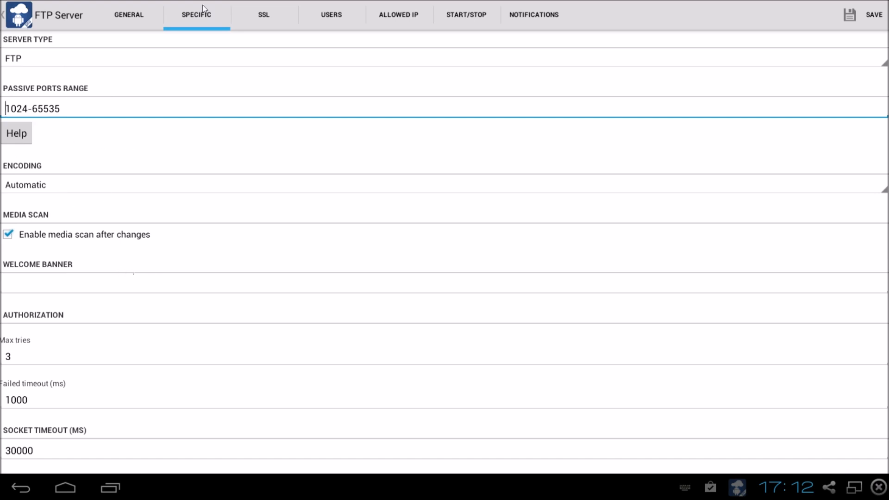
{"action": "left_click", "coordinate": [263, 15]}
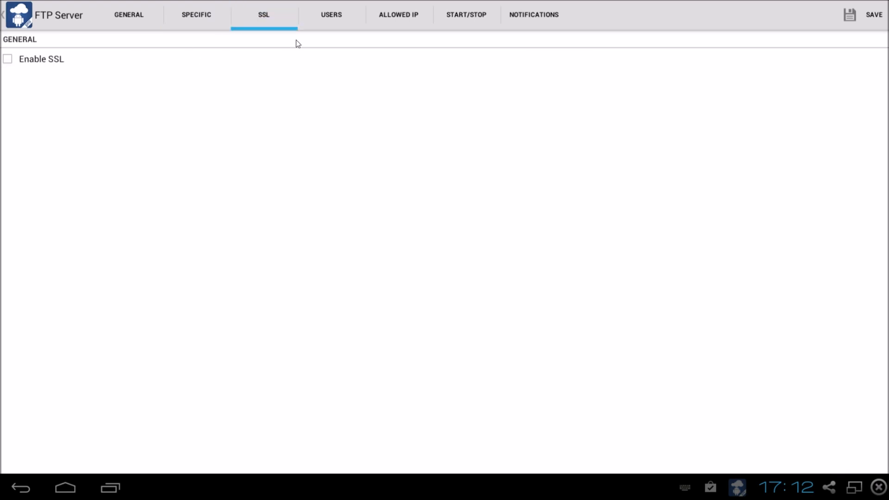
{"action": "left_click", "coordinate": [332, 15]}
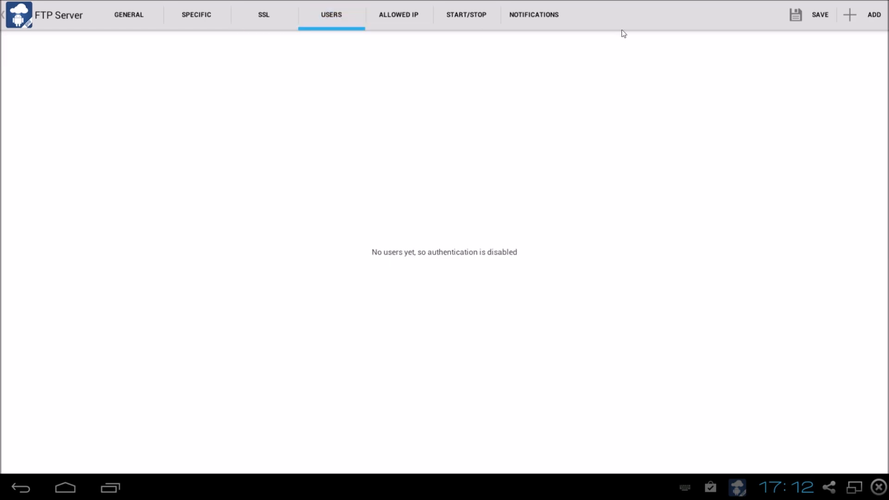
- Add user 'test' with a password and /mnt/sdcard/ root, then view the allowed-IP list
{"action": "left_click", "coordinate": [873, 14]}
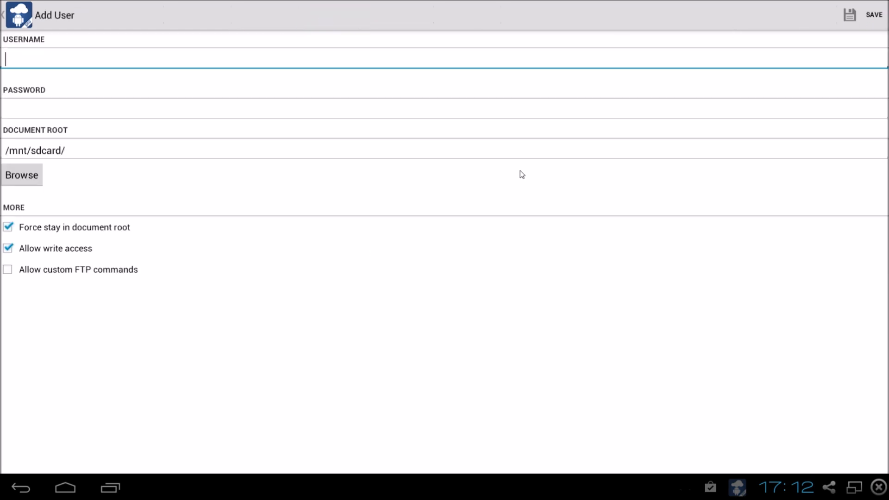
{"action": "type", "text": "te"}
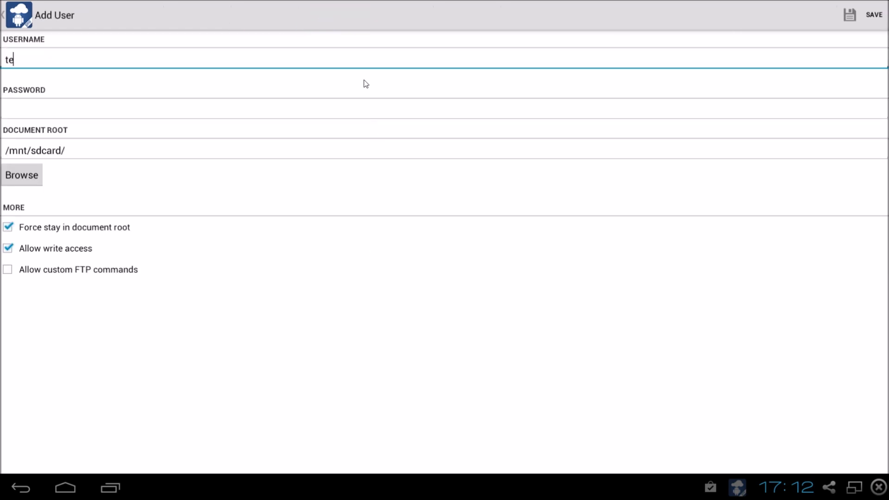
{"action": "type", "text": "st"}
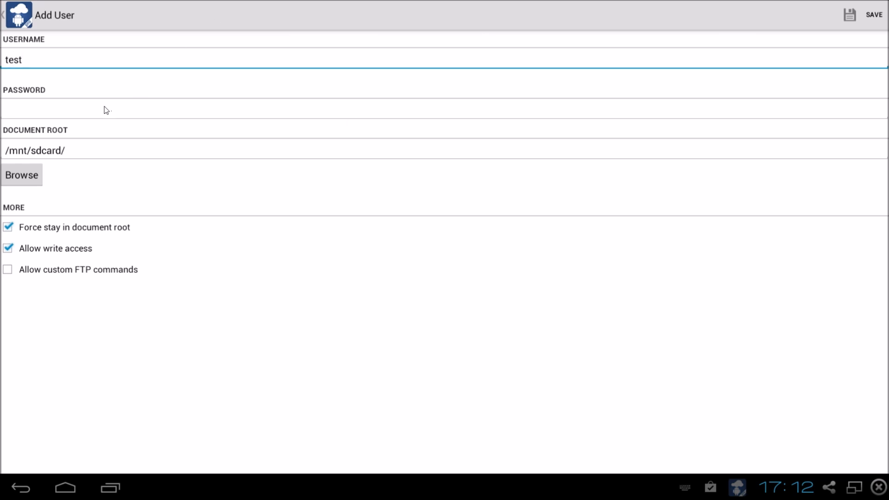
{"action": "type", "text": "test"}
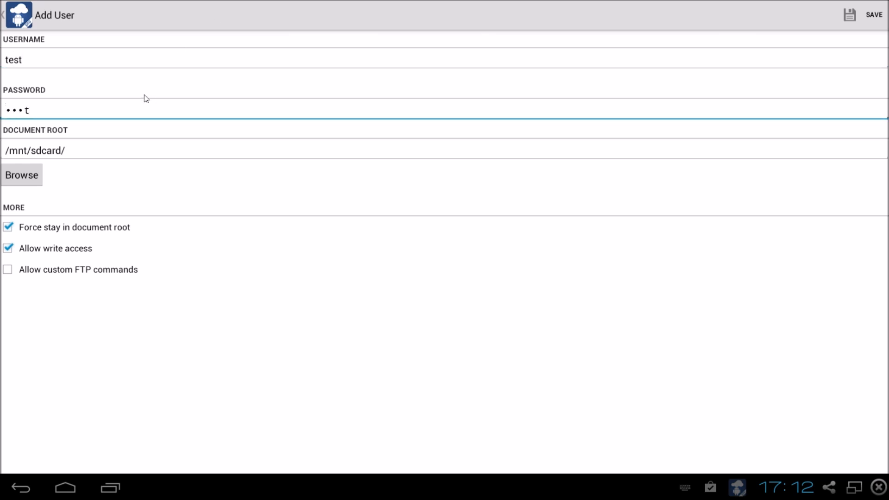
{"action": "type", "text": "t"}
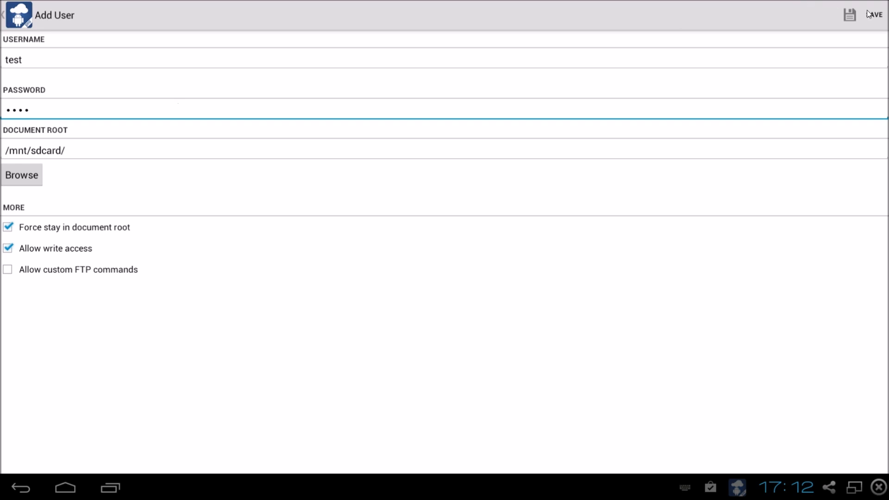
{"action": "left_click", "coordinate": [849, 15]}
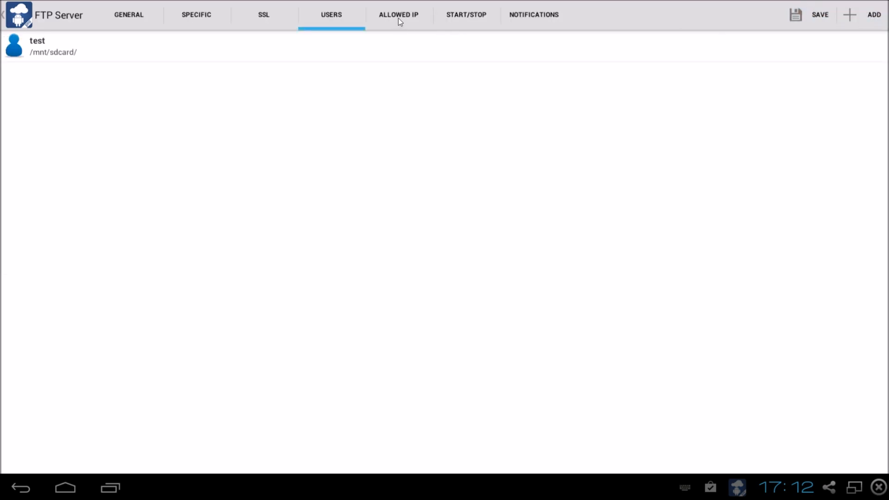
{"action": "left_click", "coordinate": [398, 14]}
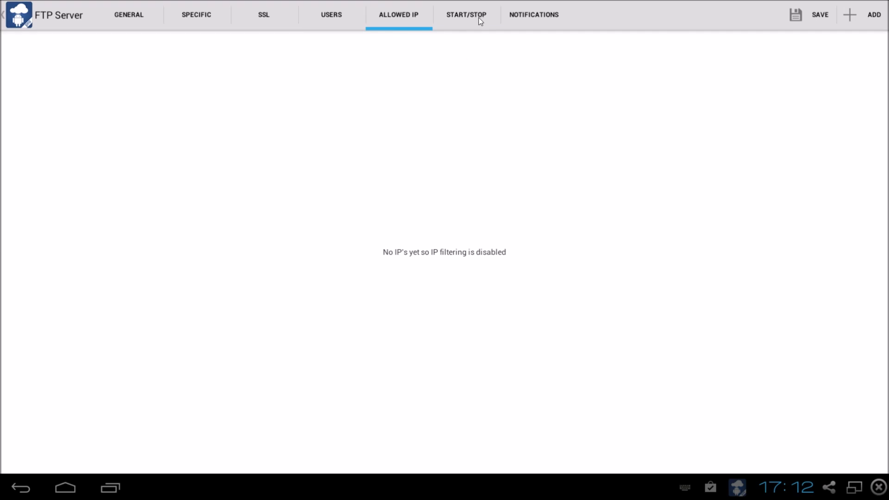
- Review the server's start/stop and notification options, all left unchecked
{"action": "left_click", "coordinate": [466, 14]}
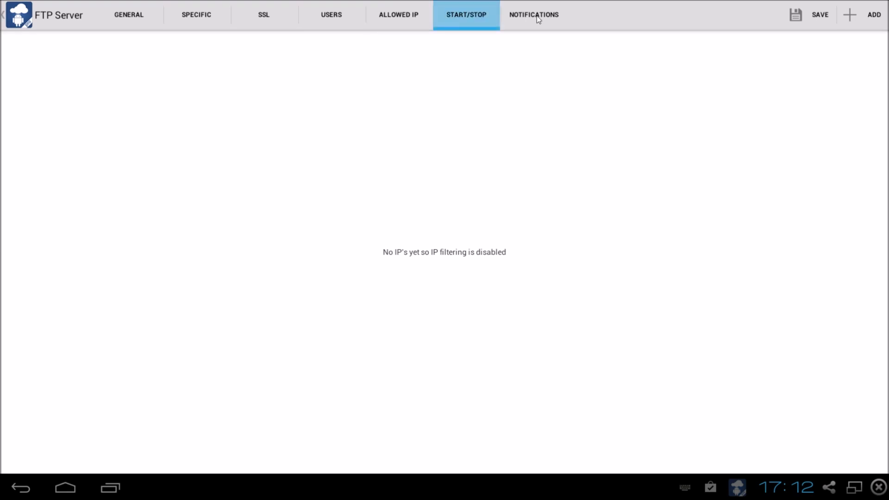
{"action": "left_click", "coordinate": [534, 14]}
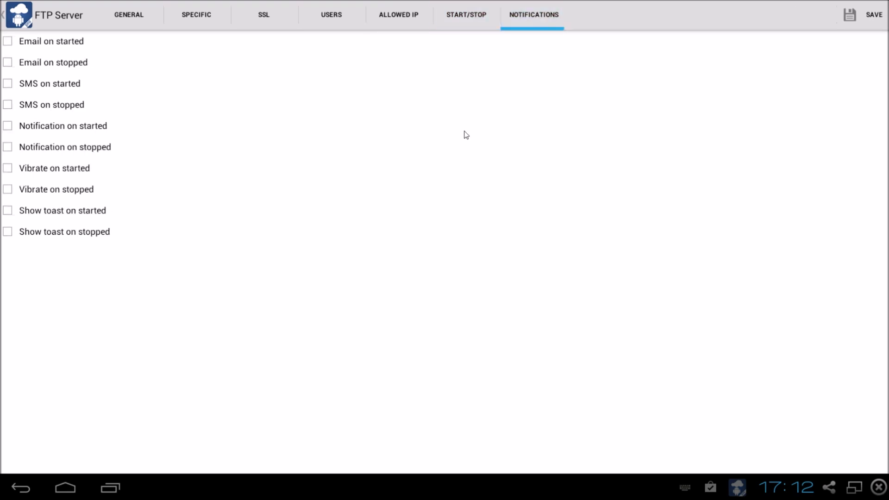
{"action": "mouse_move", "coordinate": [34, 486]}
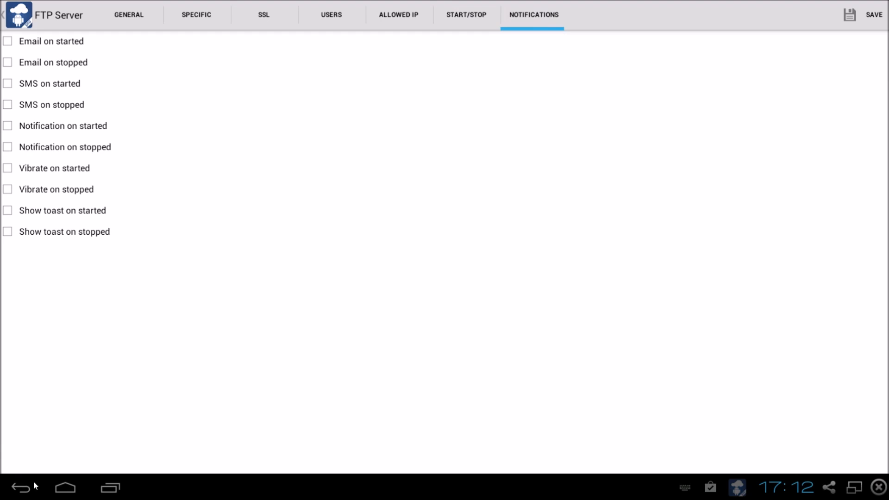
{"action": "mouse_move", "coordinate": [874, 20]}
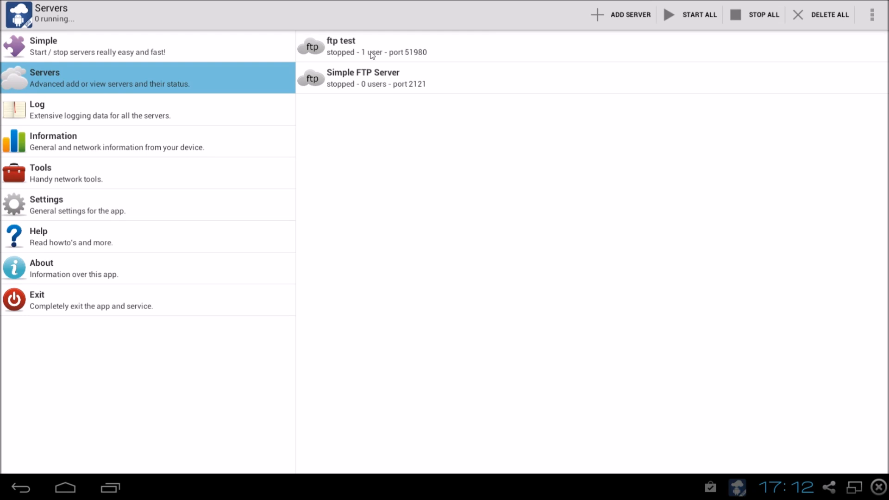
{"action": "mouse_move", "coordinate": [666, 16]}
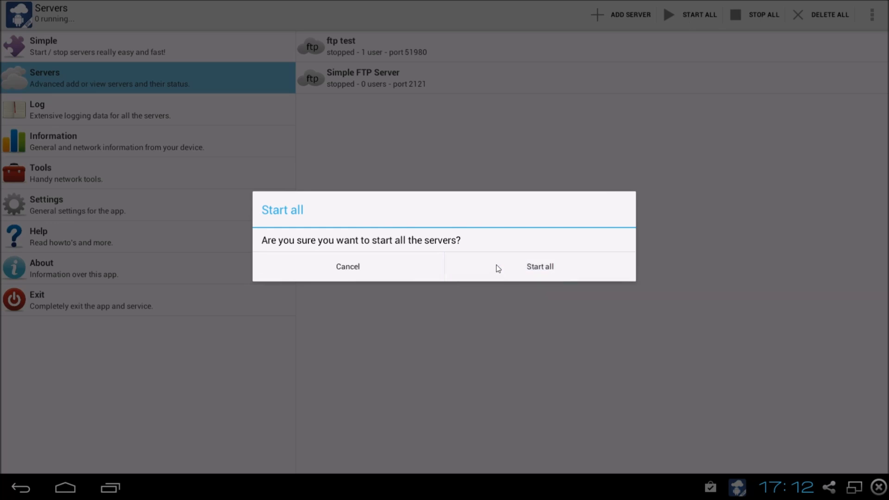
- Start all servers so ftp test and Simple FTP Server run, then stop them all
{"action": "left_click", "coordinate": [539, 267]}
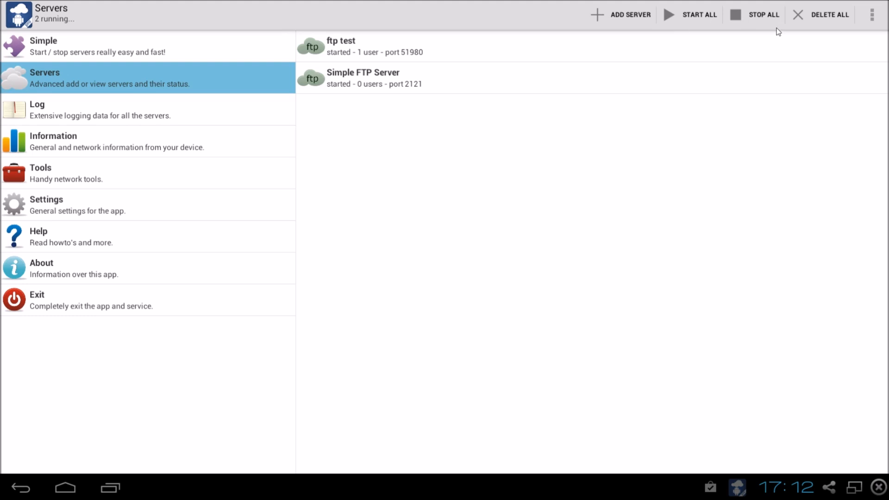
{"action": "mouse_move", "coordinate": [750, 21]}
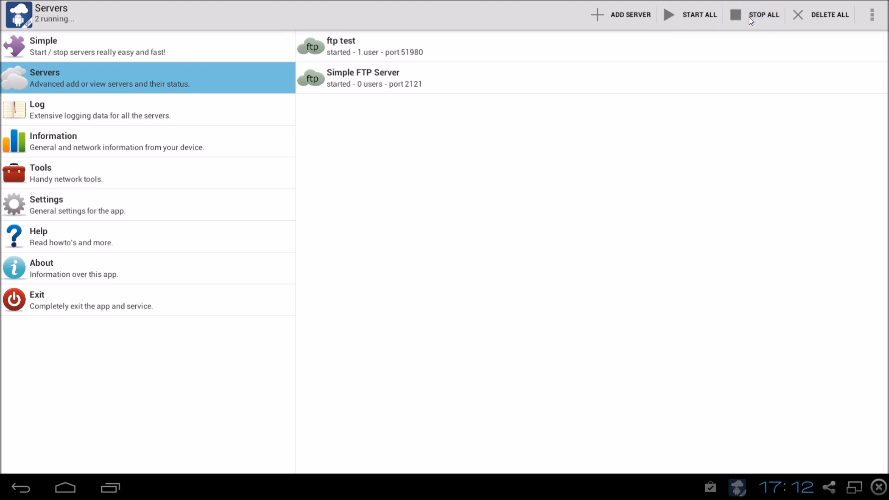
{"action": "left_click", "coordinate": [764, 13]}
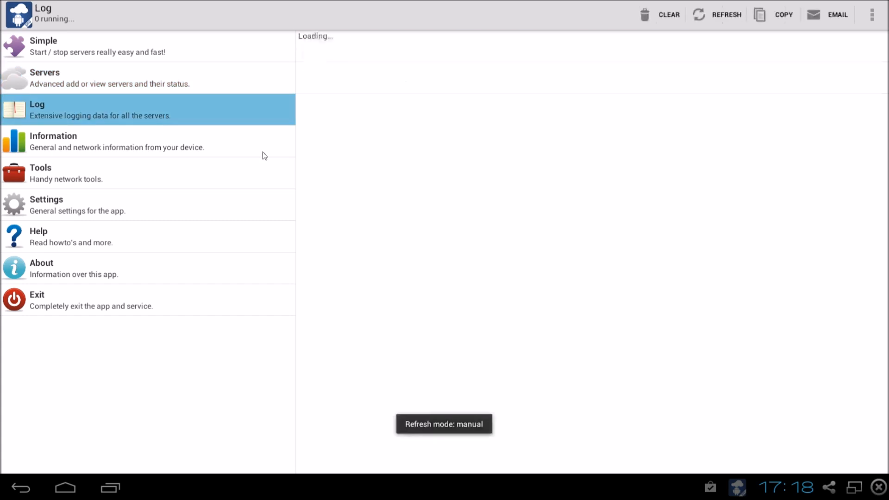
- View the event log of start/stop entries and Simple FTP Server forwarding-rule errors
{"action": "left_click", "coordinate": [727, 14]}
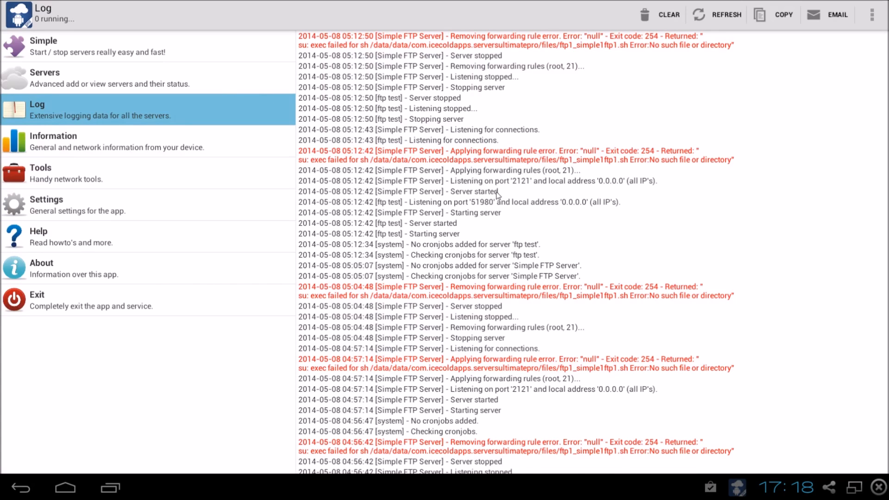
{"action": "mouse_move", "coordinate": [498, 225]}
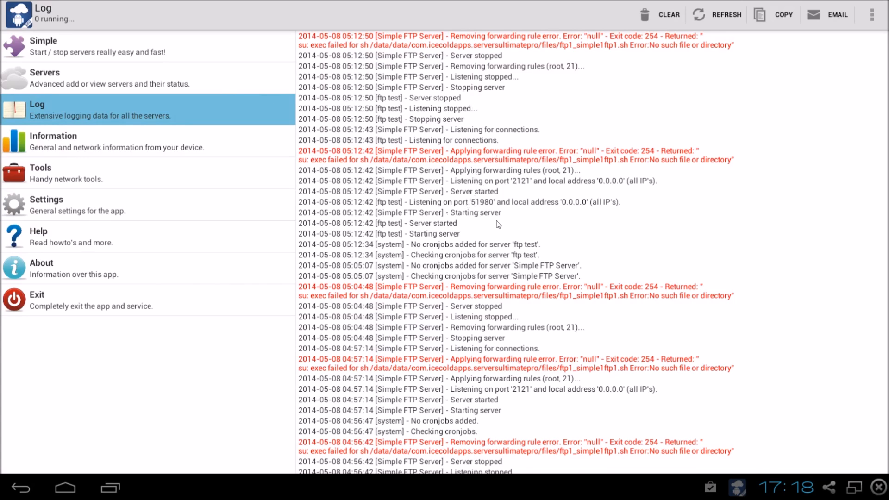
{"action": "scroll", "scroll_direction": "down", "scroll_amount": 3}
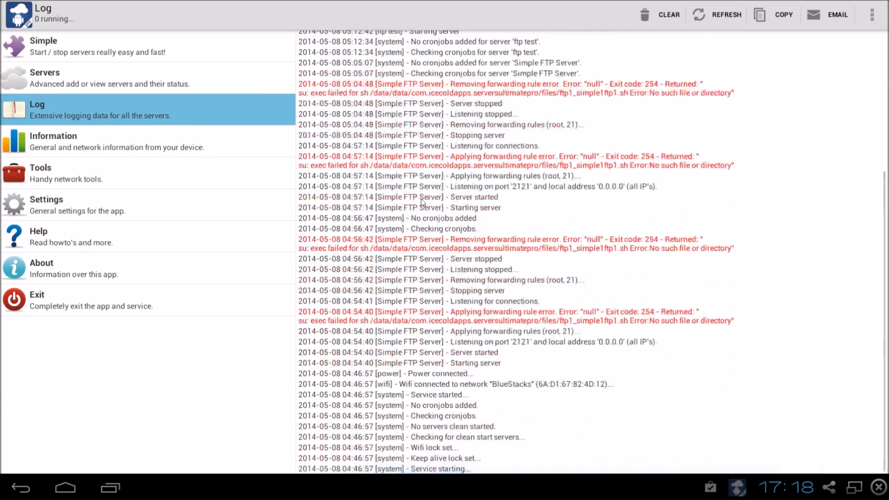
{"action": "mouse_move", "coordinate": [524, 225]}
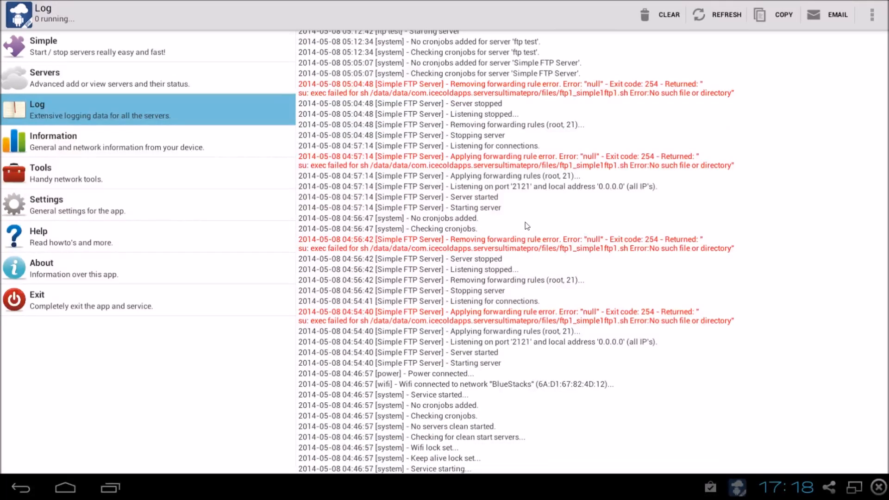
{"action": "mouse_move", "coordinate": [127, 113]}
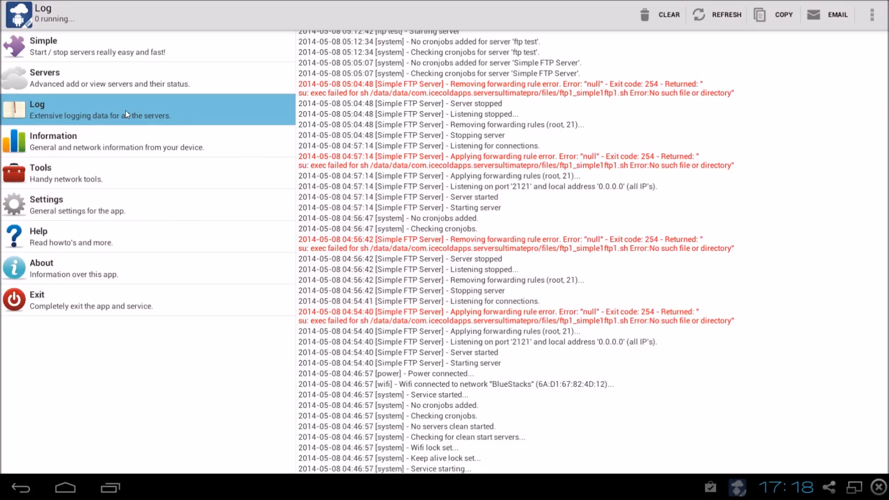
{"action": "mouse_move", "coordinate": [148, 151]}
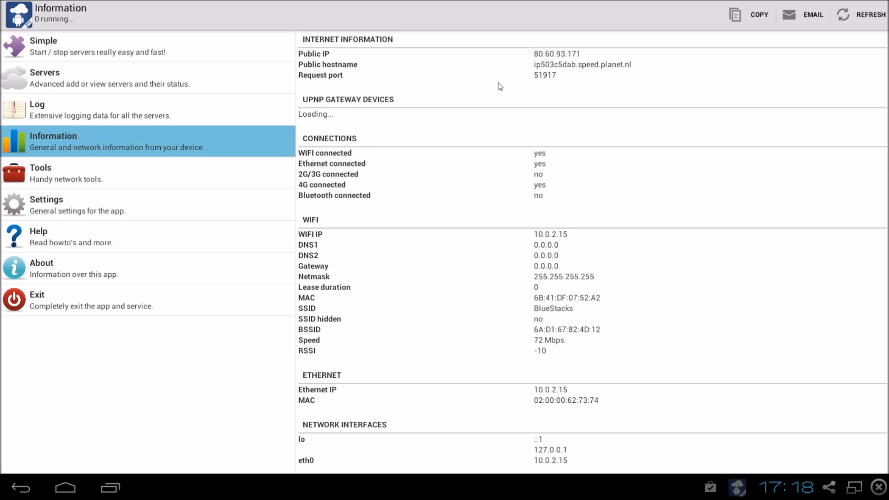
{"action": "mouse_move", "coordinate": [339, 161]}
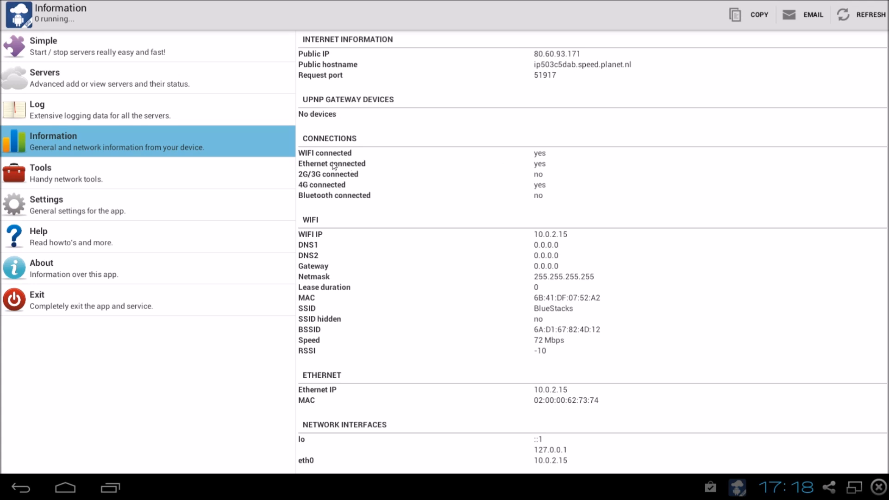
{"action": "mouse_move", "coordinate": [527, 182]}
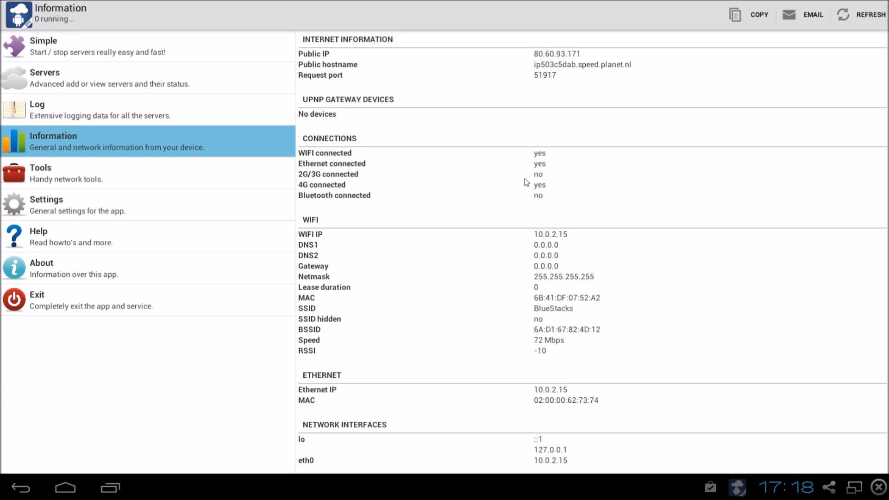
{"action": "mouse_move", "coordinate": [373, 241]}
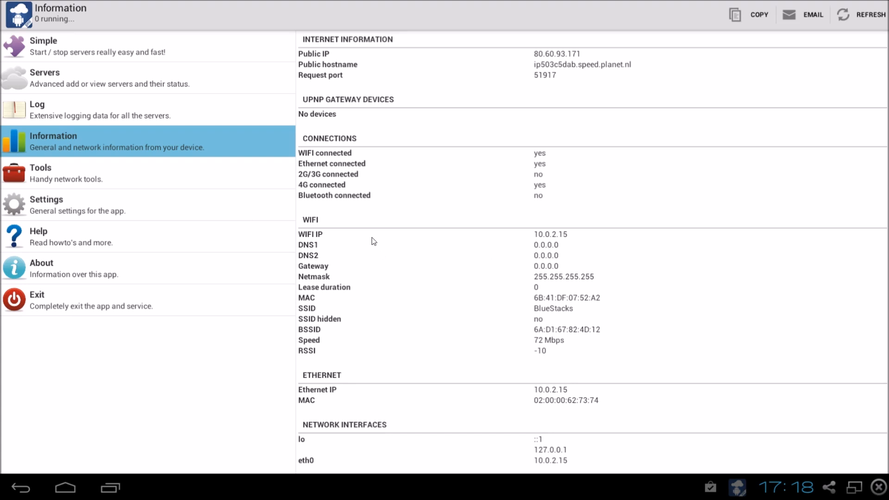
{"action": "mouse_move", "coordinate": [277, 228]}
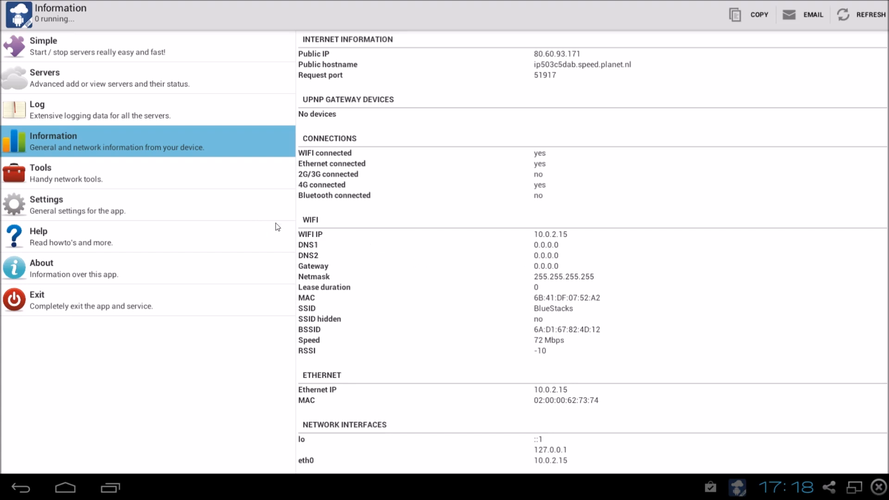
{"action": "mouse_move", "coordinate": [553, 291]}
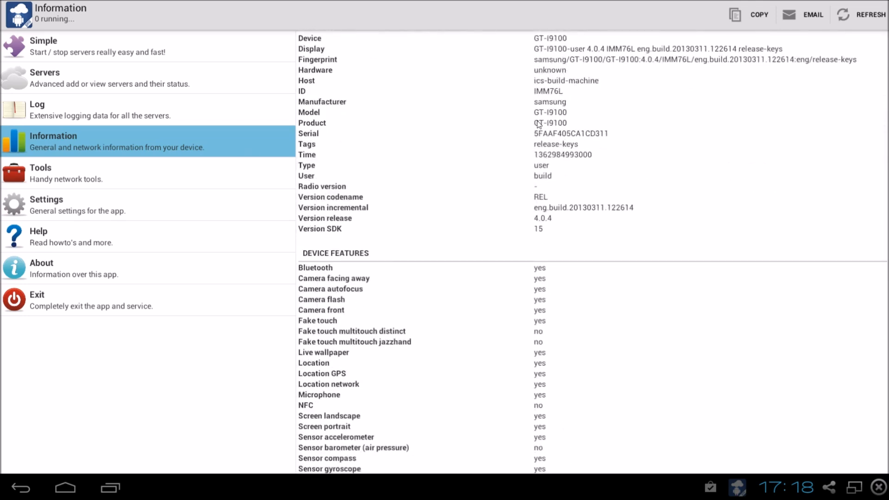
- Scroll through the device, network and CPU information, then go to general settings
{"action": "scroll", "scroll_direction": "down", "scroll_amount": 3}
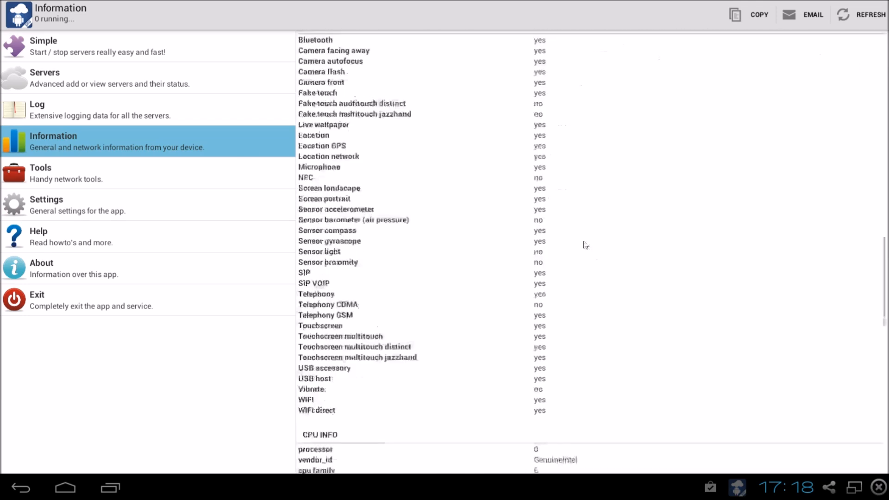
{"action": "scroll", "scroll_direction": "down", "scroll_amount": 3}
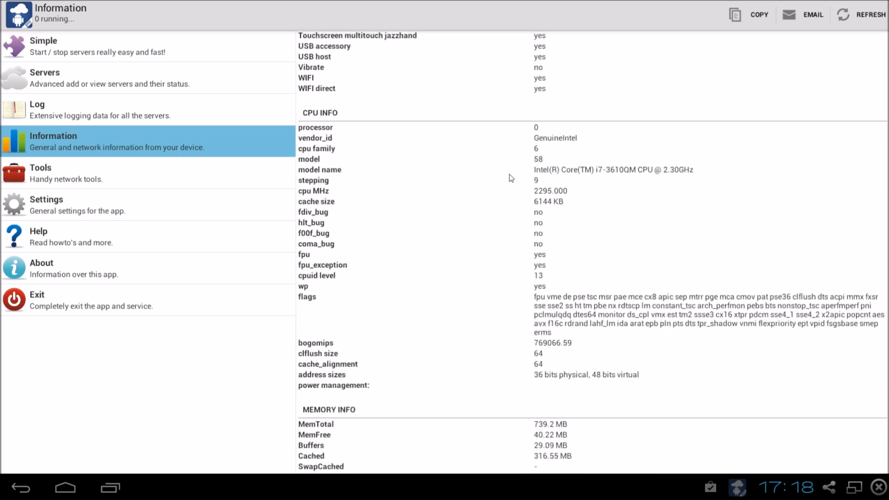
{"action": "left_click", "coordinate": [47, 199]}
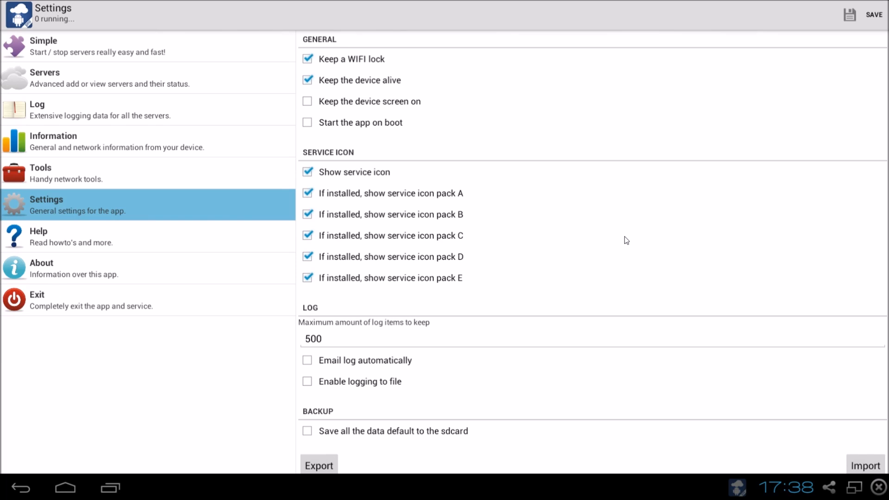
{"action": "mouse_move", "coordinate": [222, 238]}
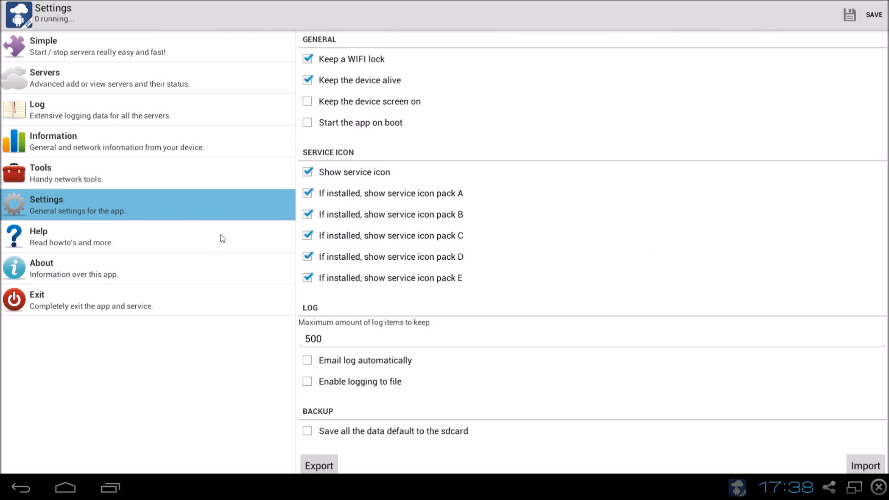
- Open the help topics list with guides for CVS, DHCP, DNS, FTP and other servers
{"action": "left_click", "coordinate": [71, 236]}
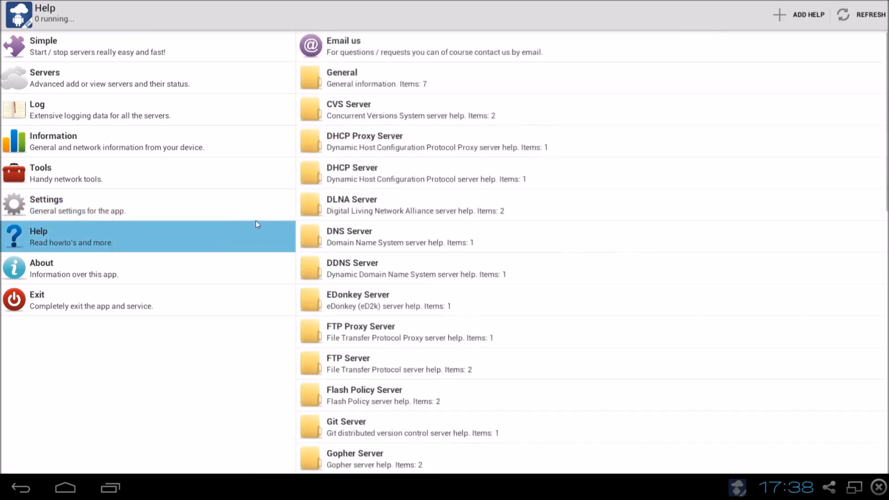
{"action": "mouse_move", "coordinate": [353, 256]}
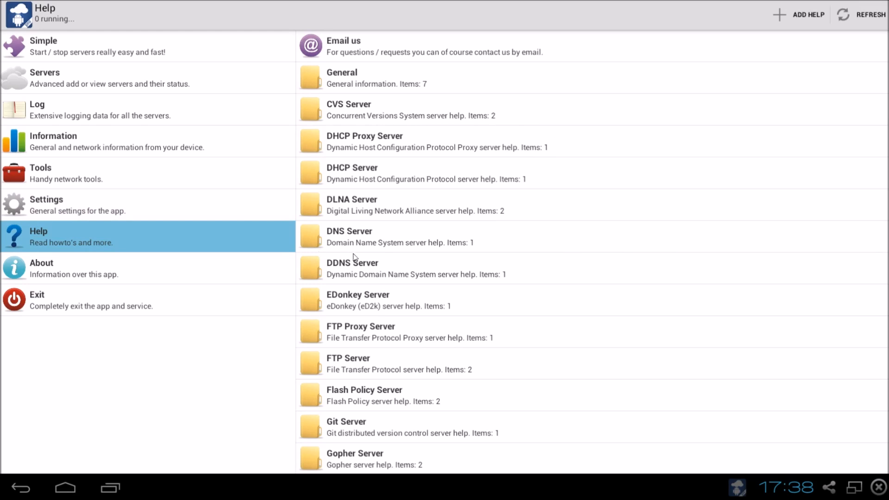
{"action": "mouse_move", "coordinate": [544, 443]}
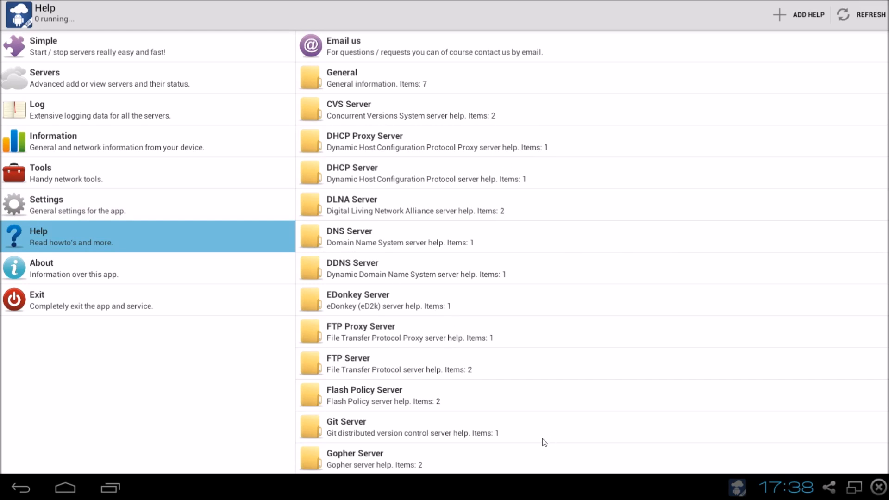
{"action": "mouse_move", "coordinate": [474, 453]}
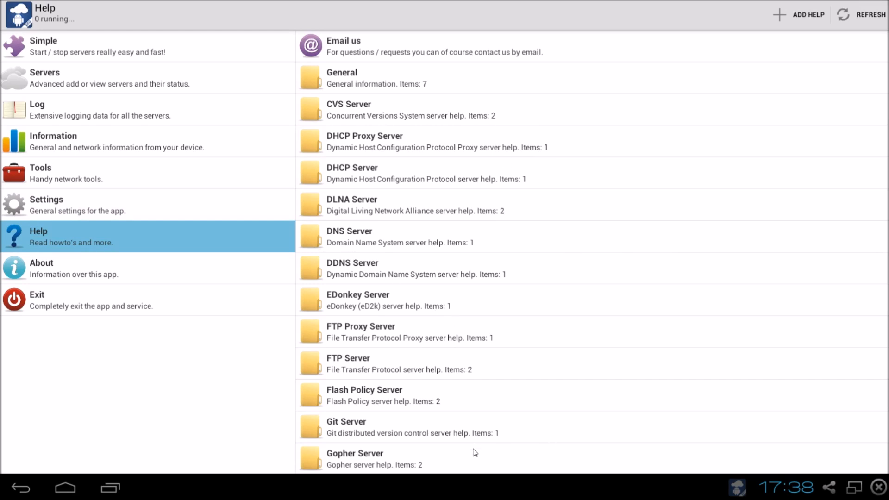
{"action": "mouse_move", "coordinate": [232, 271]}
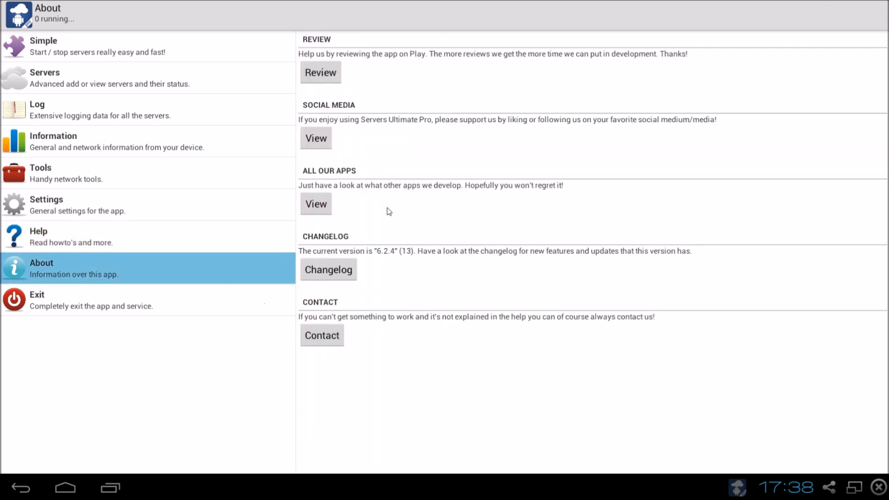
{"action": "mouse_move", "coordinate": [396, 248]}
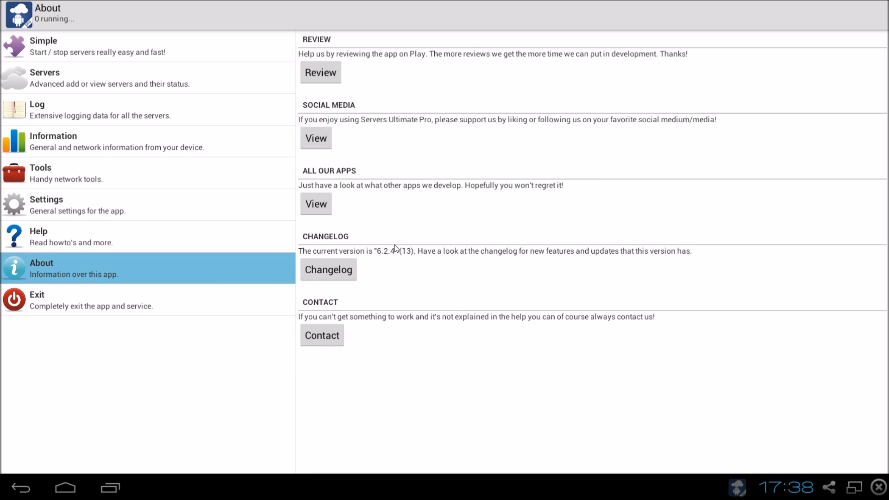
{"action": "mouse_move", "coordinate": [283, 300]}
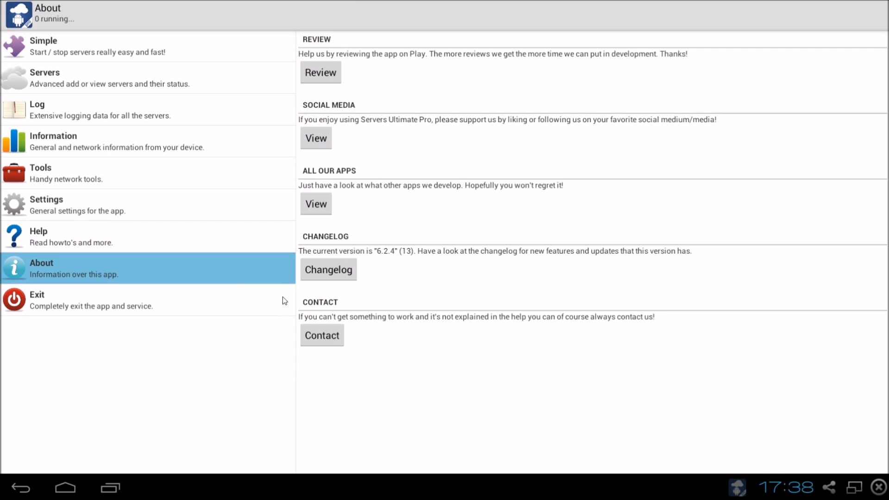
{"action": "mouse_move", "coordinate": [175, 410]}
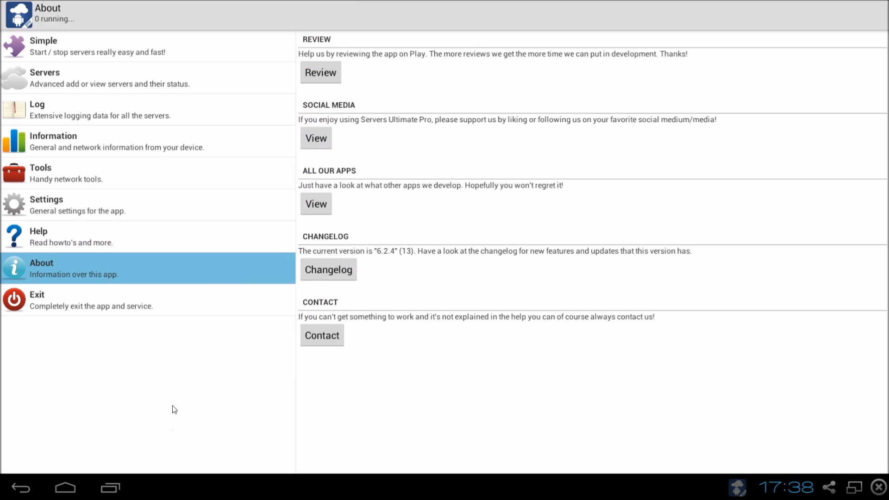
{"action": "mouse_move", "coordinate": [194, 386]}
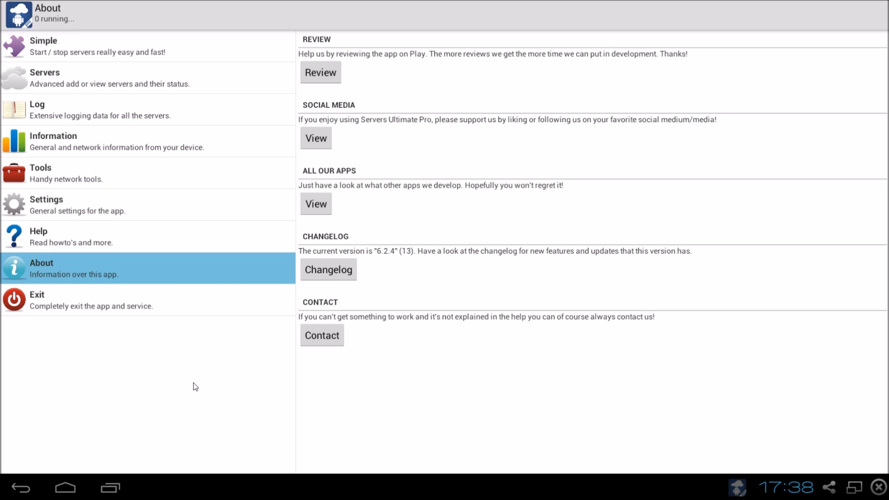
{"action": "mouse_move", "coordinate": [157, 319]}
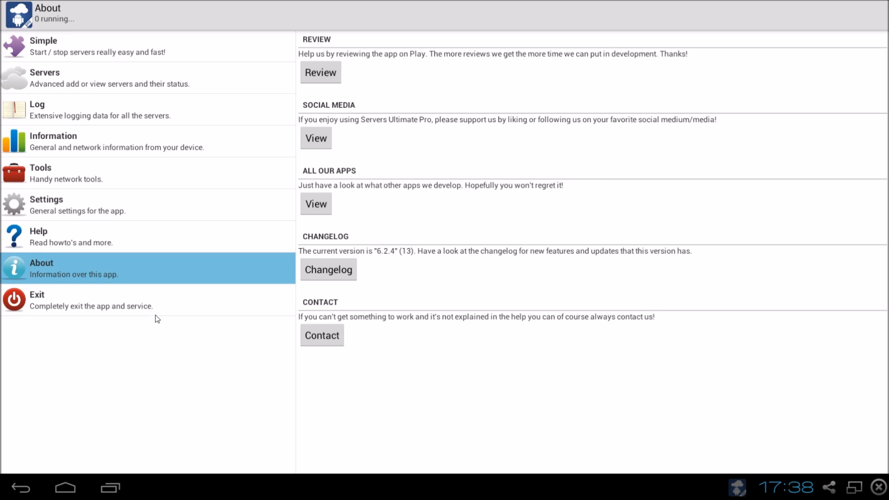